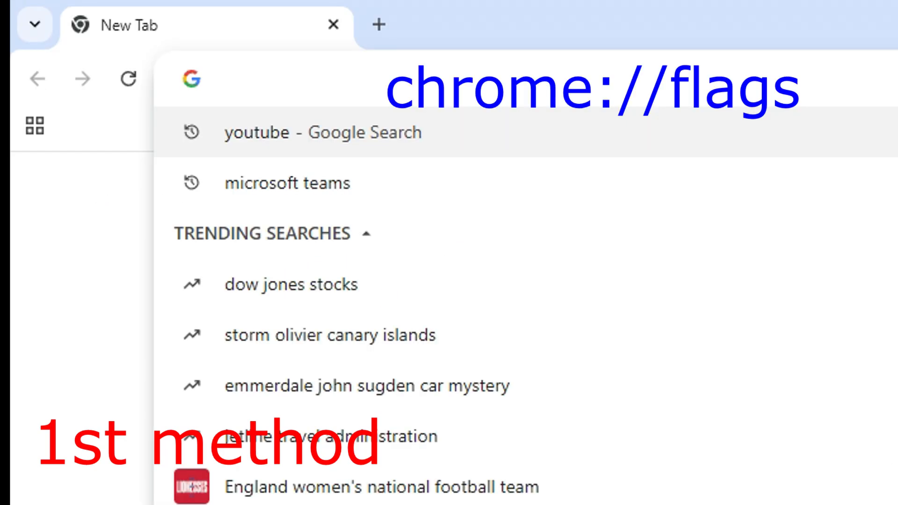
# - Load chrome://flags from the address bar to list Chrome's experiments
pyautogui.write('chrome://flags')
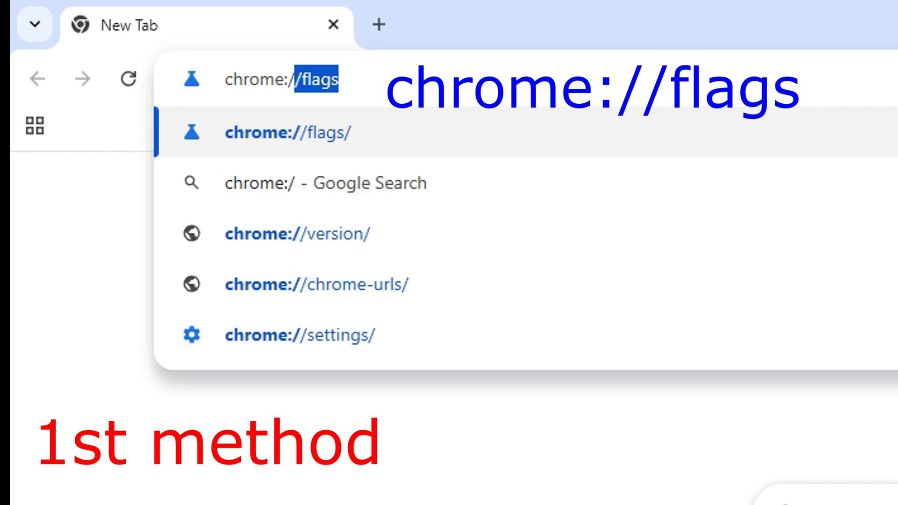
pyautogui.press('Enter')
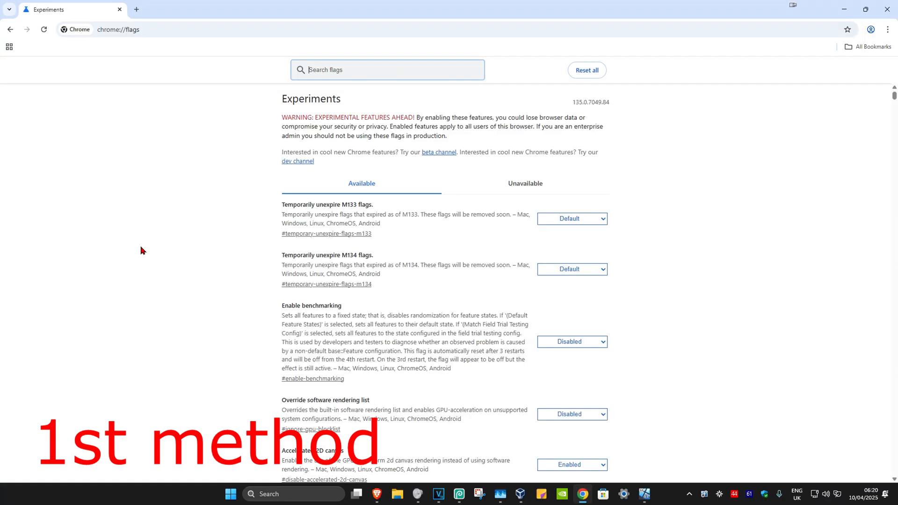
pyautogui.moveTo(323, 92)
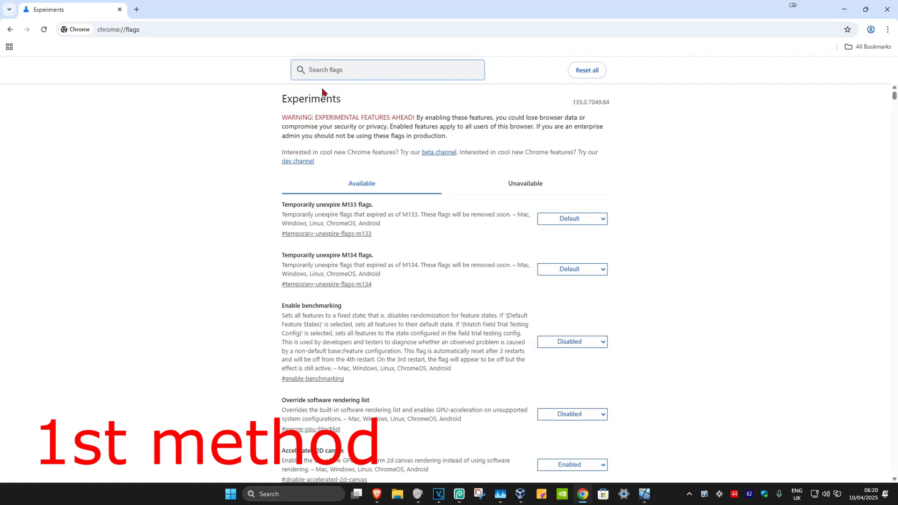
# - Filter flags for 'quic' and set Experimental QUIC protocol to Disabled
pyautogui.write('quic')
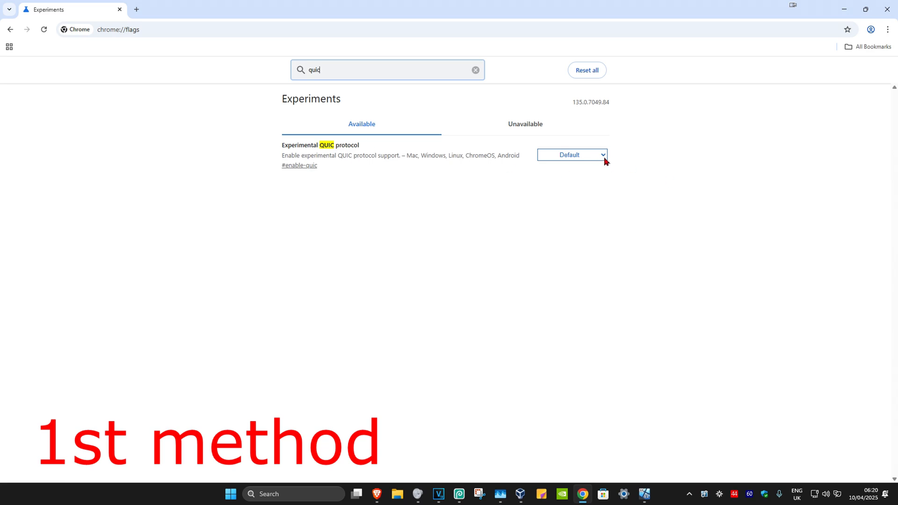
pyautogui.click(573, 155)
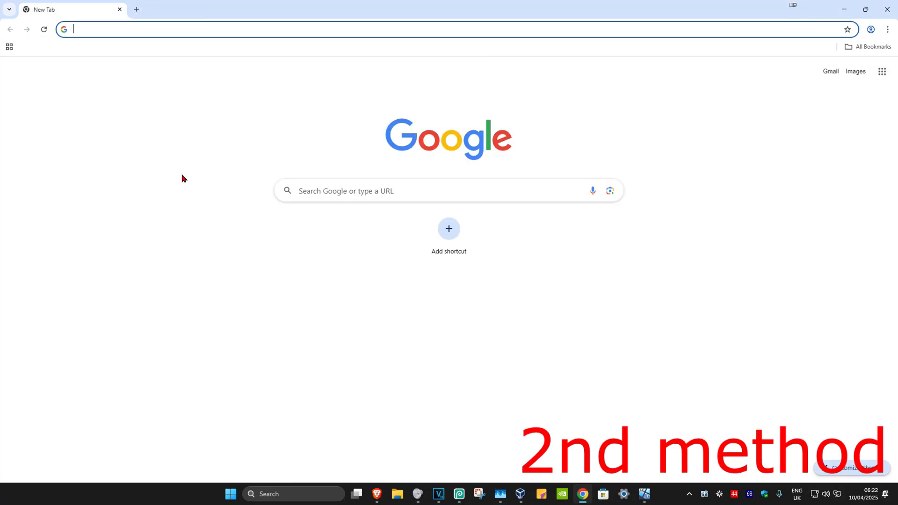
# - Restore Chrome settings to original defaults with the reporting checkbox unticked
pyautogui.click(888, 29)
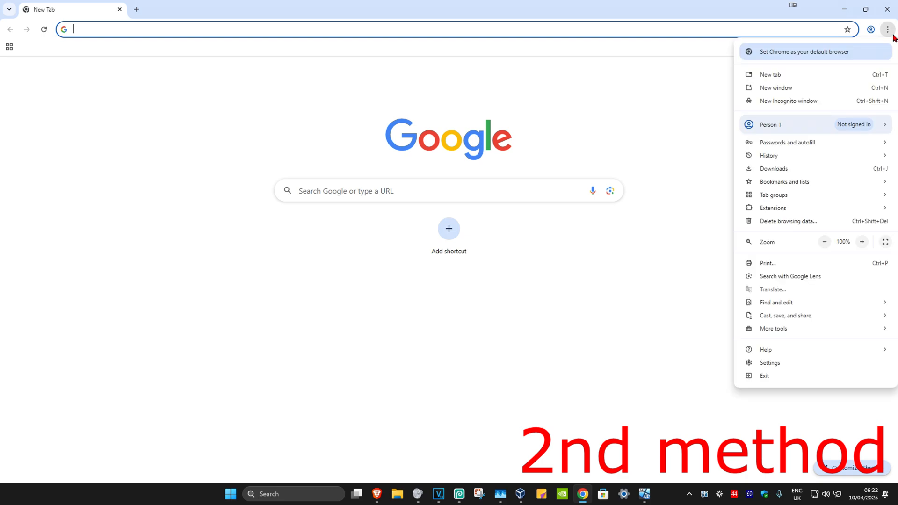
pyautogui.click(770, 363)
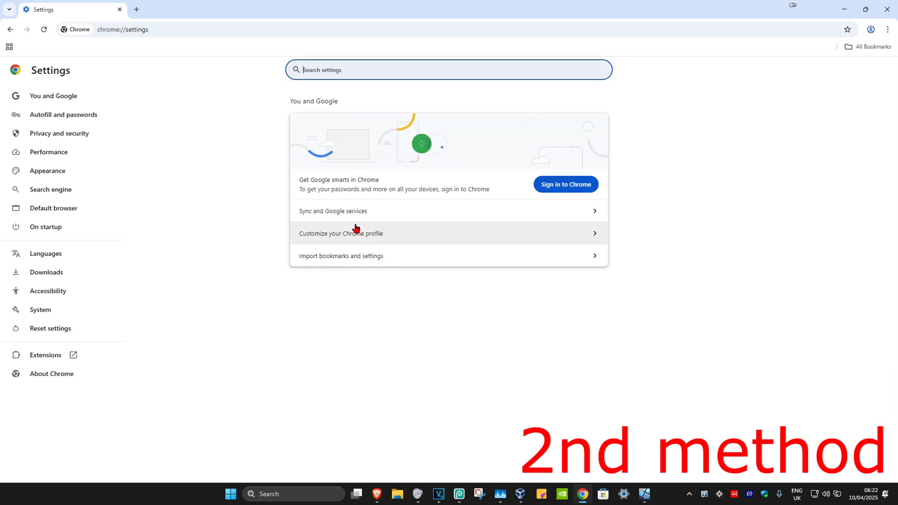
pyautogui.moveTo(61, 332)
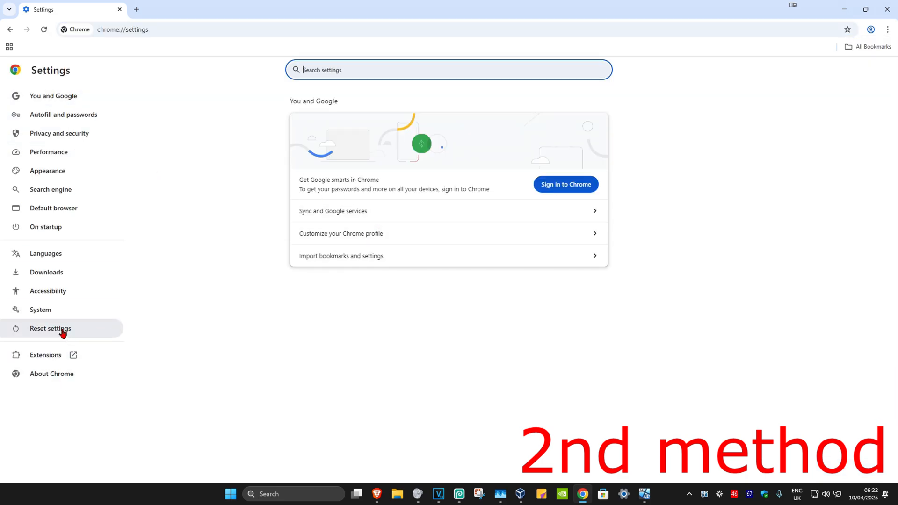
pyautogui.click(50, 329)
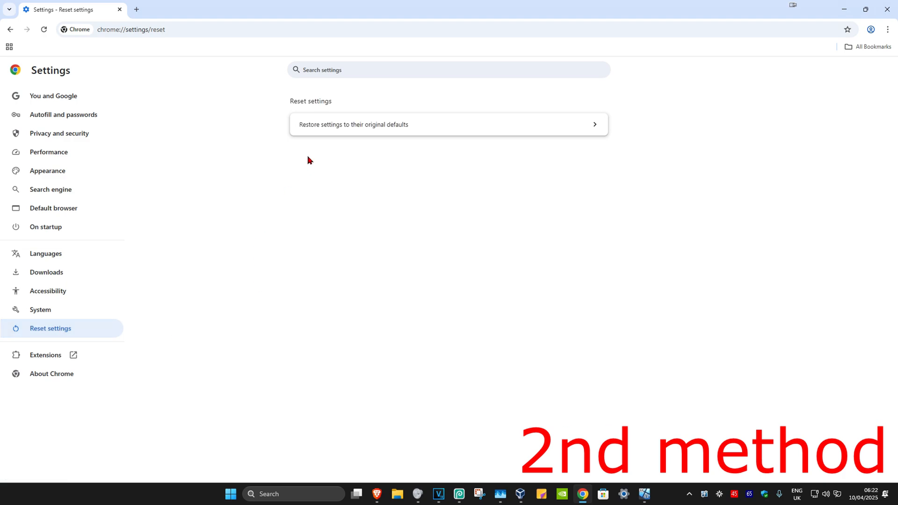
pyautogui.moveTo(399, 141)
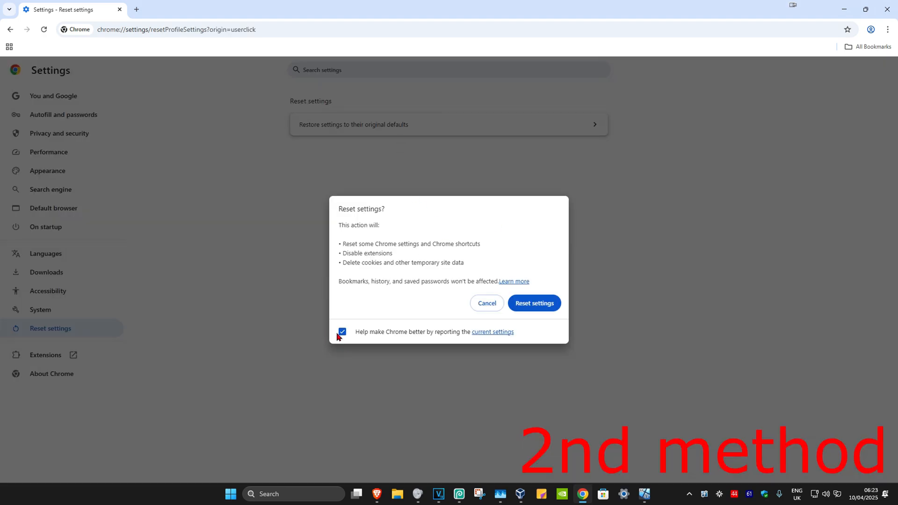
pyautogui.click(342, 332)
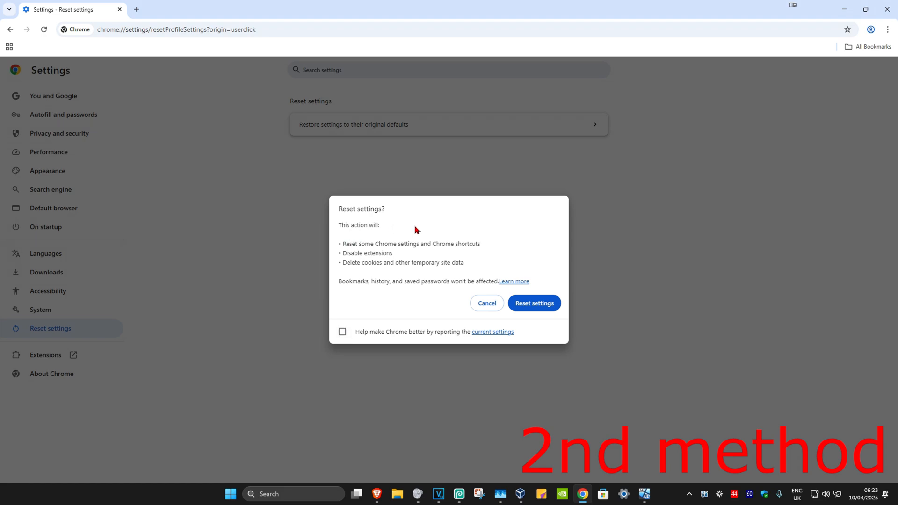
pyautogui.click(487, 303)
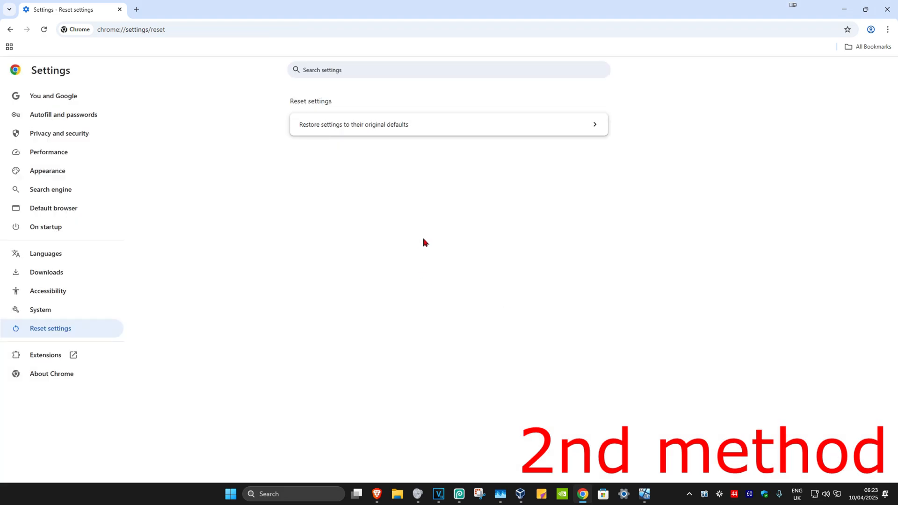
pyautogui.moveTo(55, 339)
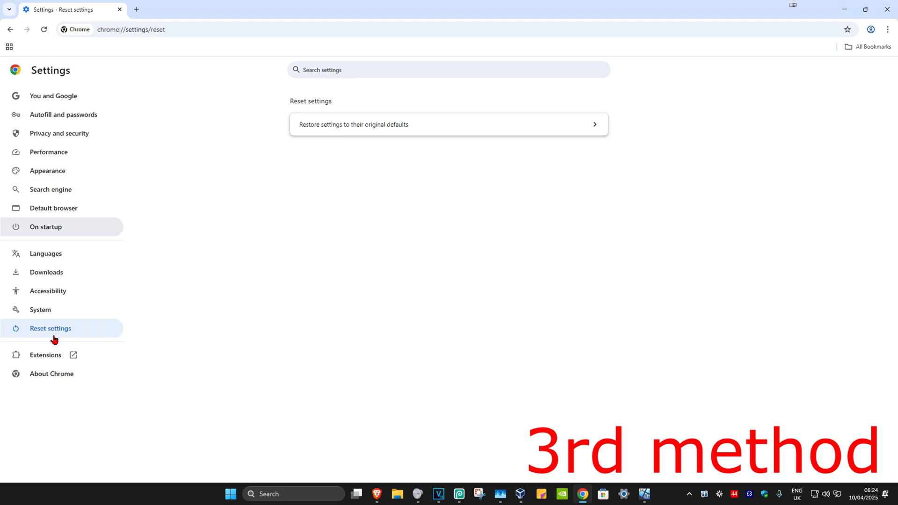
pyautogui.click(52, 374)
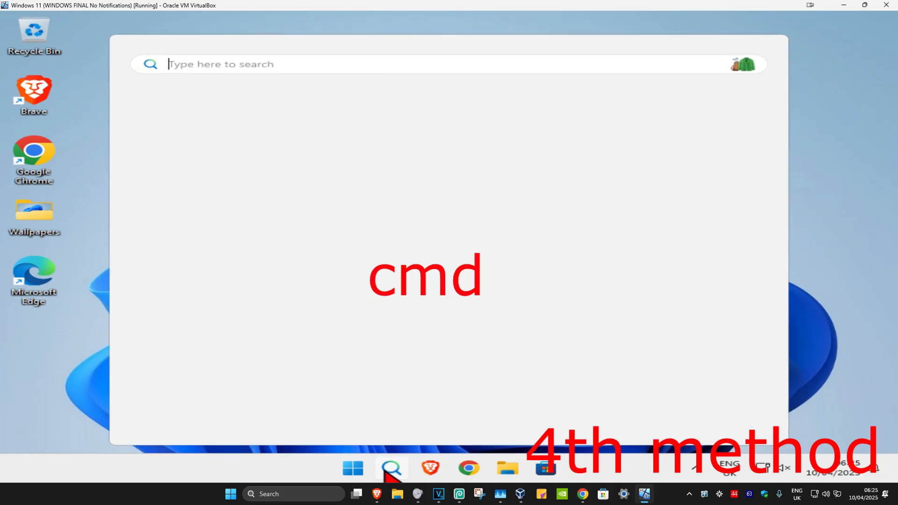
# - Launch 'cmd' as administrator and run ipconfig /flushdns
pyautogui.write('cmd')
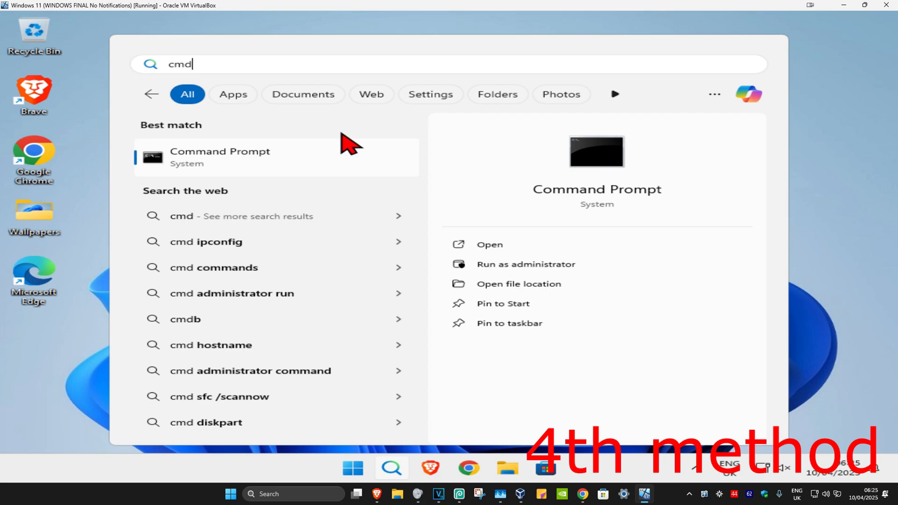
pyautogui.click(526, 264)
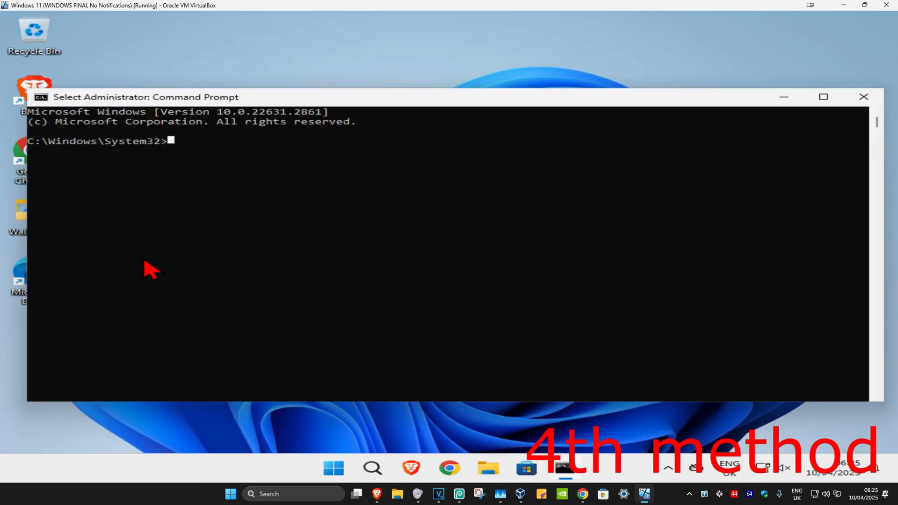
pyautogui.write('i')
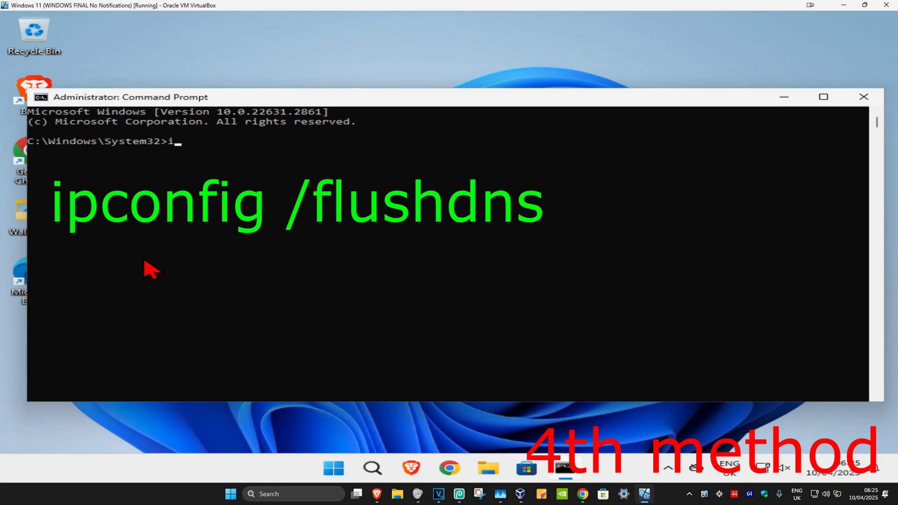
pyautogui.write('pconfig /flushdns')
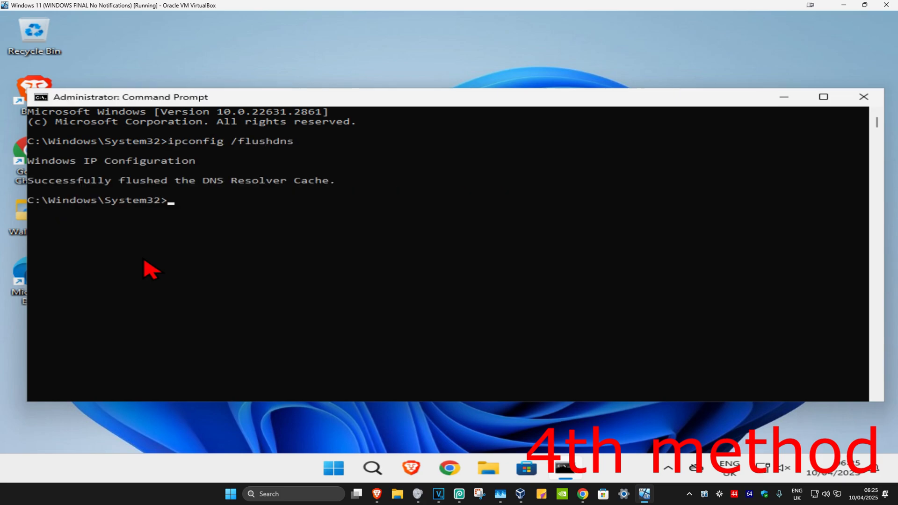
# - Run netsh winsock reset in the administrator Command Prompt
pyautogui.write('net')
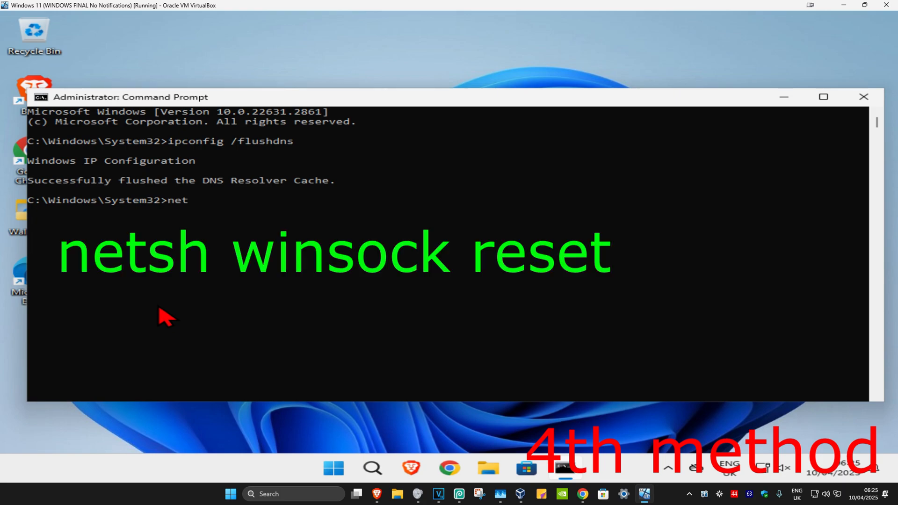
pyautogui.write('sh winsock')
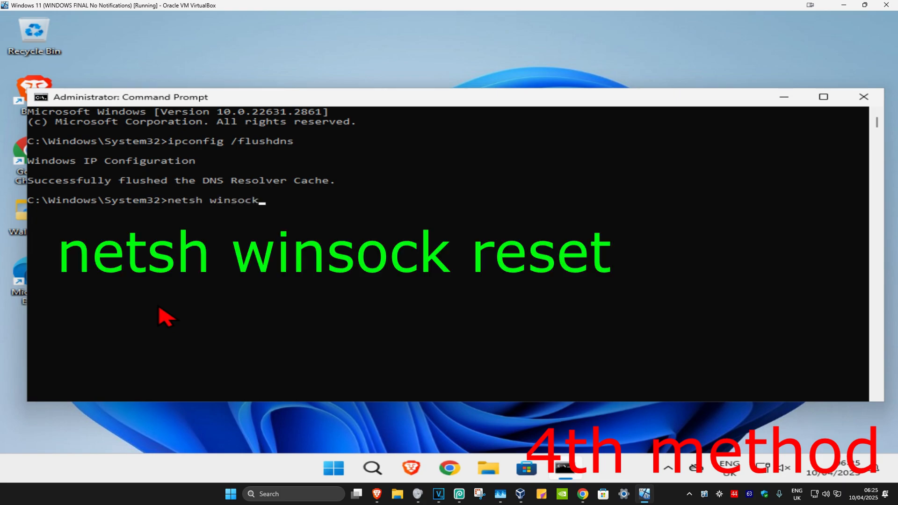
pyautogui.press('Enter')
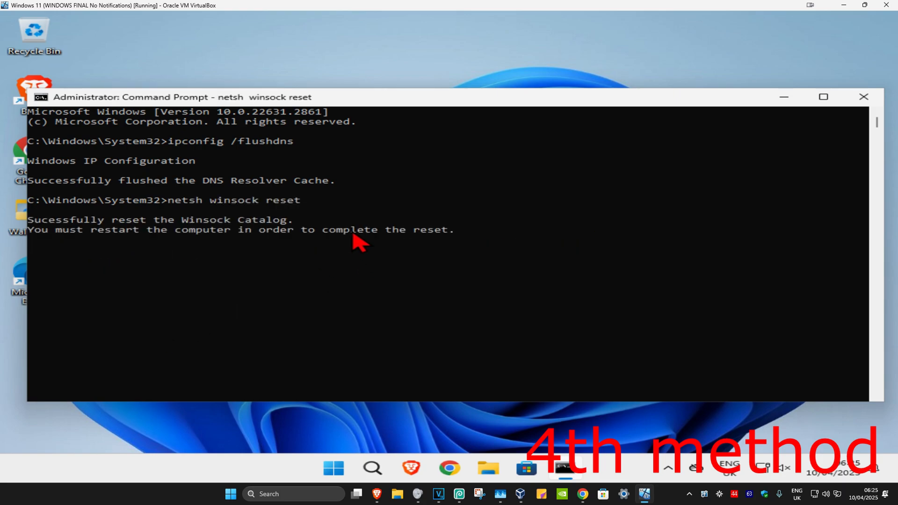